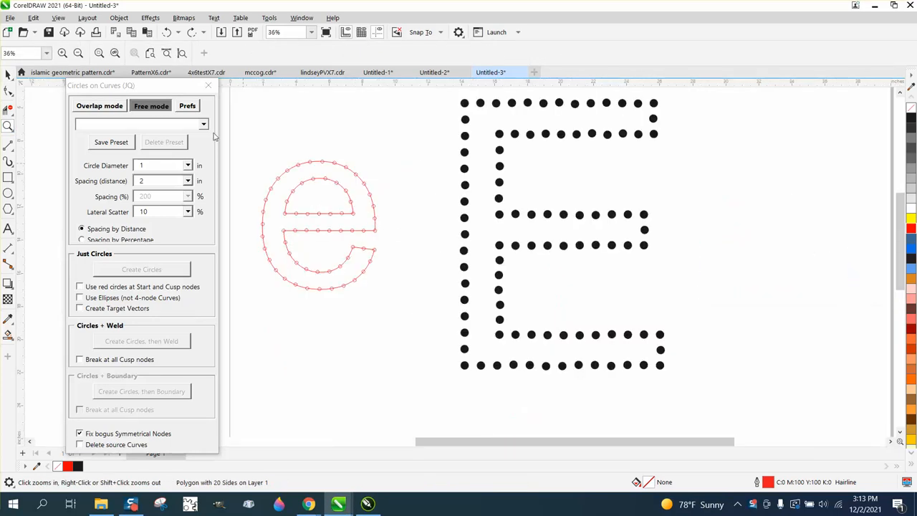
mouse_move(275, 152)
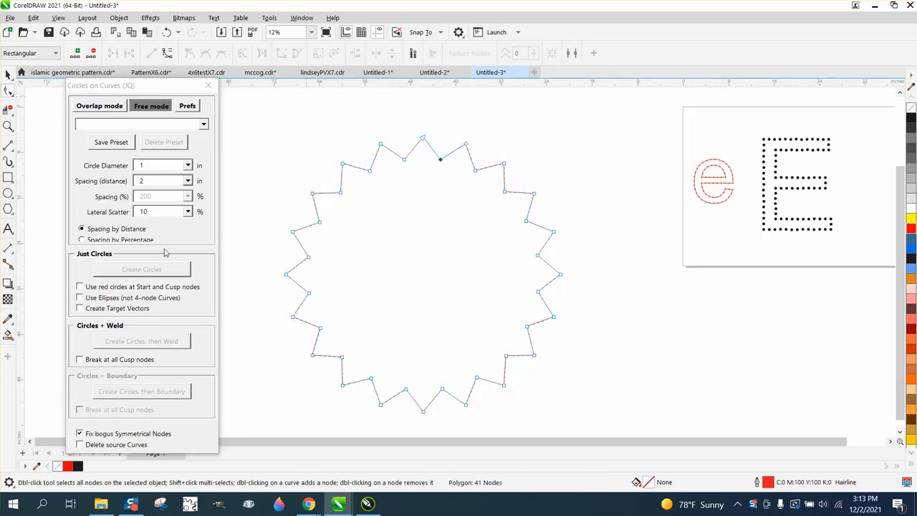
mouse_move(119, 18)
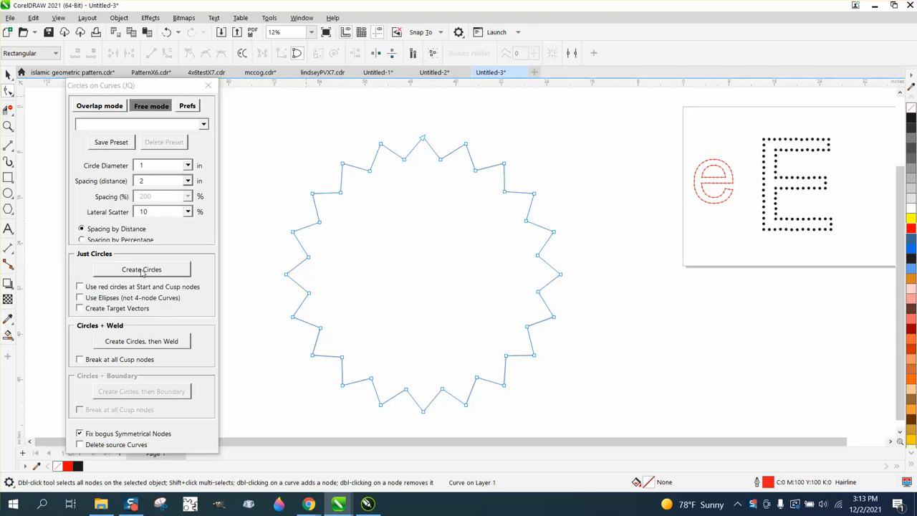
- Create the 1 in diameter, 2 in spaced circles along the star outline with Create Circles
click(140, 270)
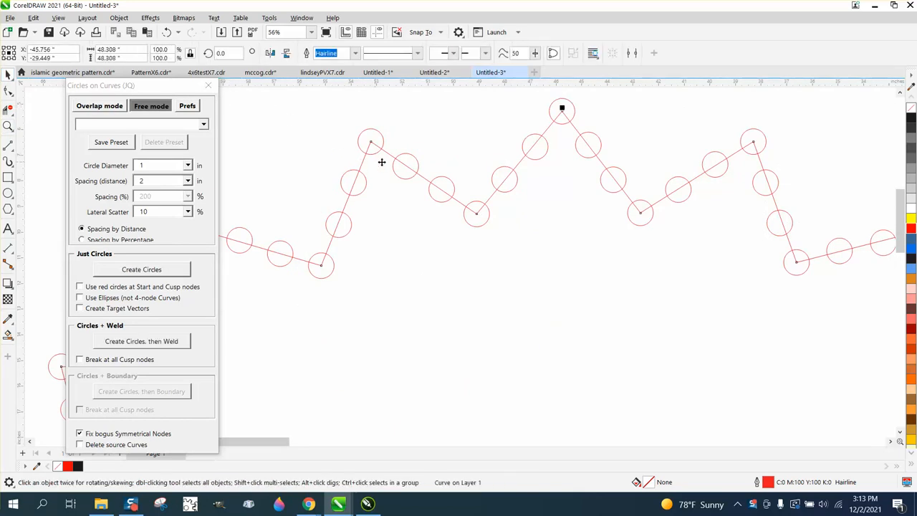
click(141, 269)
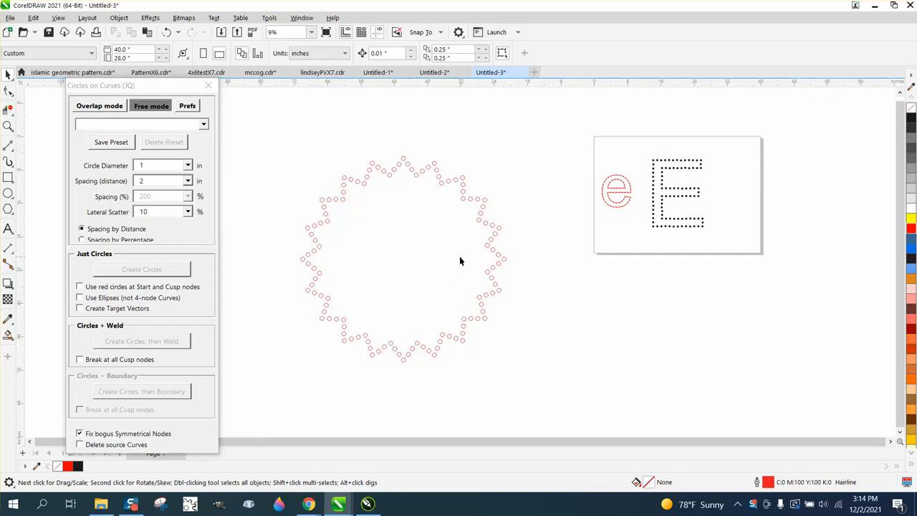
mouse_move(433, 355)
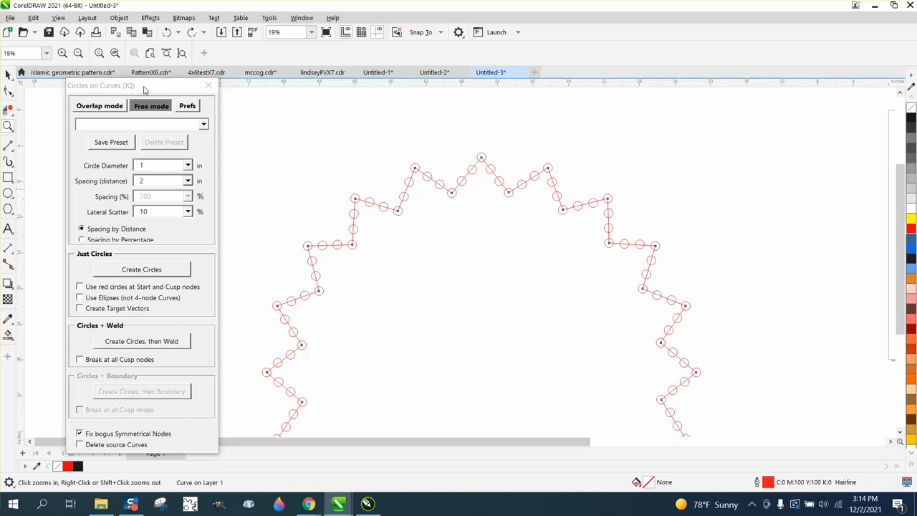
mouse_move(180, 92)
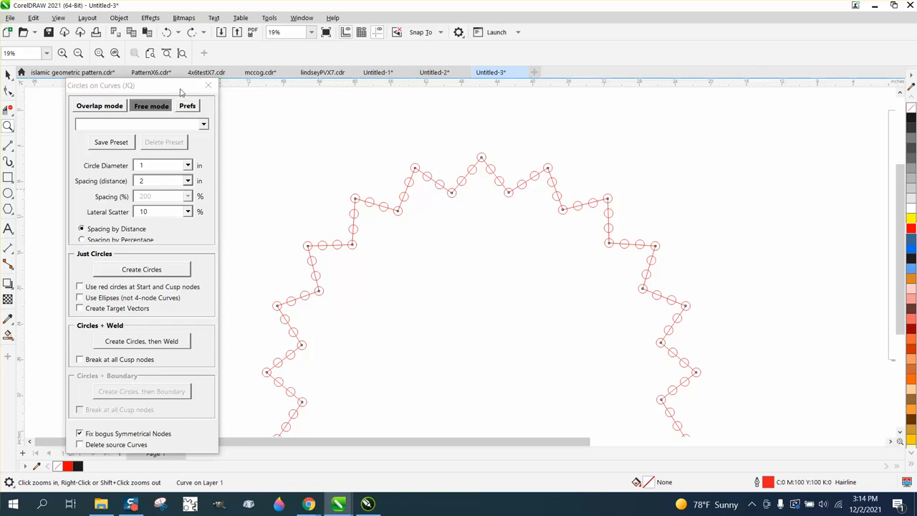